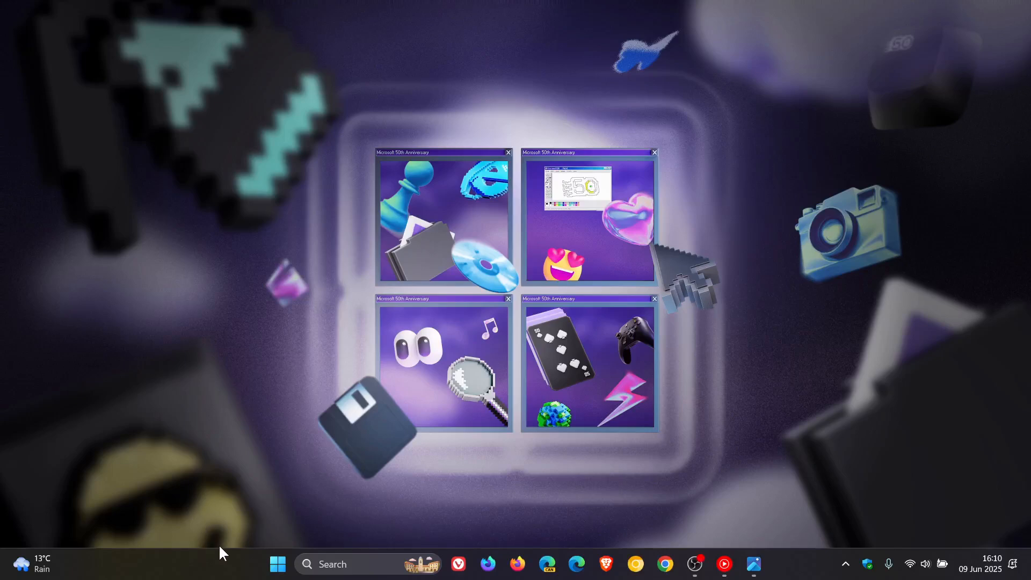
Launch Windows Settings from the Start menu so its Home page shows
click(276, 563)
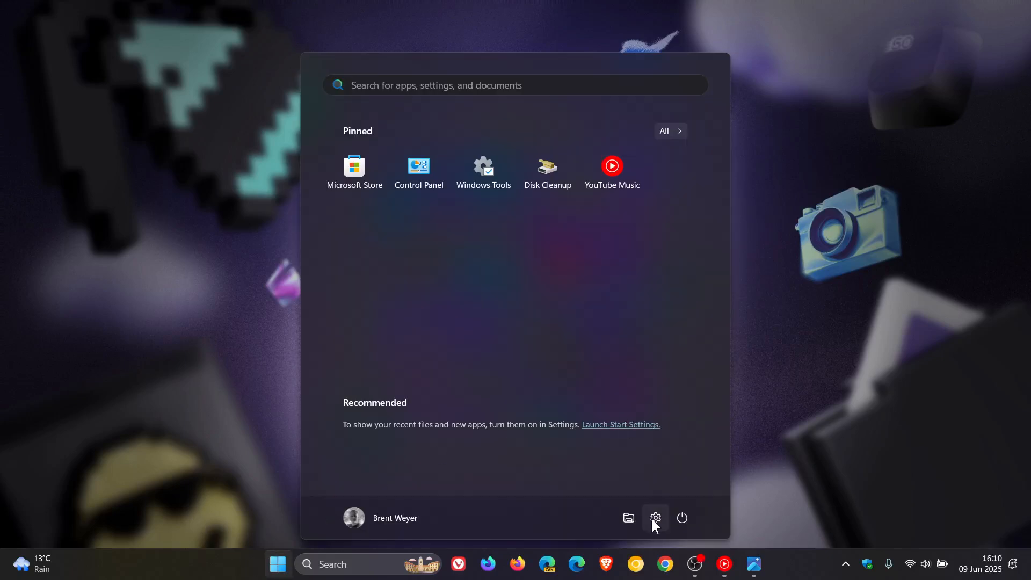
click(655, 517)
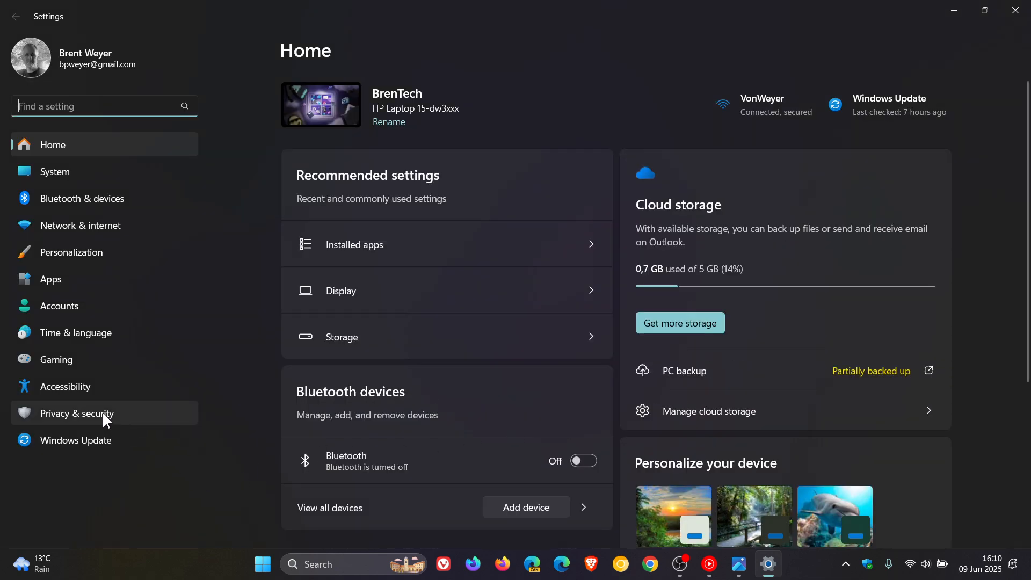
Show Privacy & security scrolled to the Search permissions and Searching Windows entries
click(78, 413)
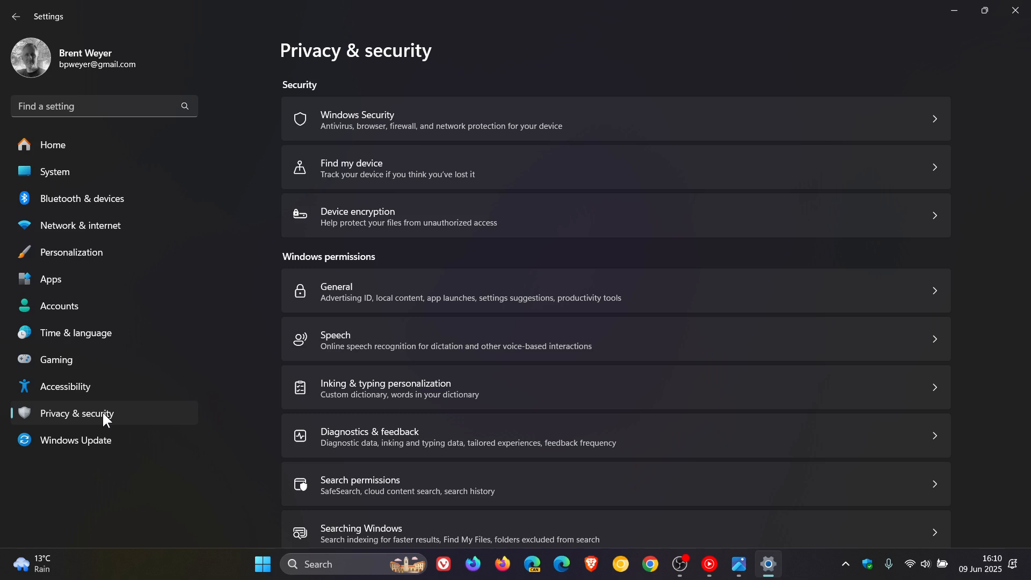
mouse_move(668, 307)
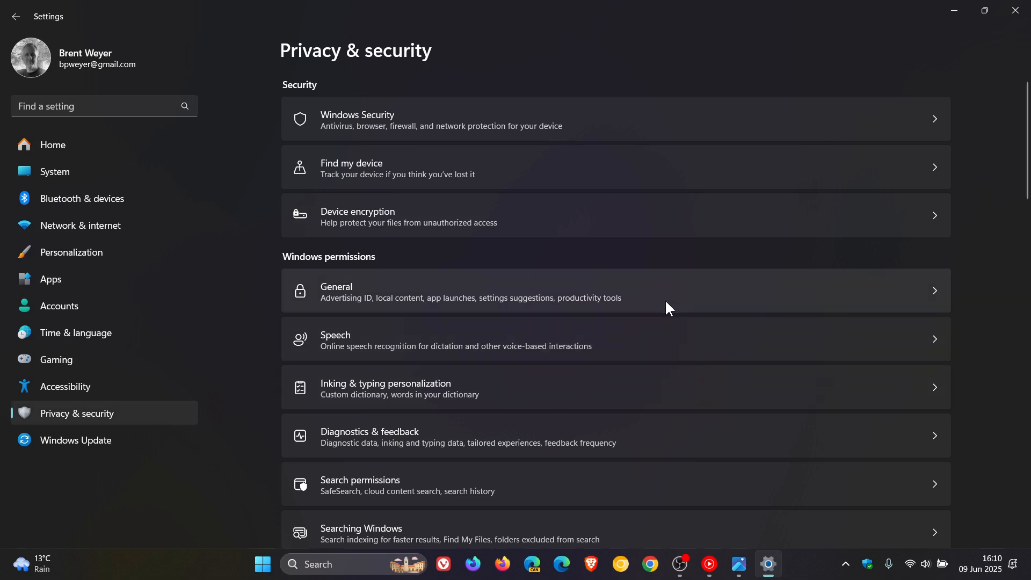
scroll(down, 3)
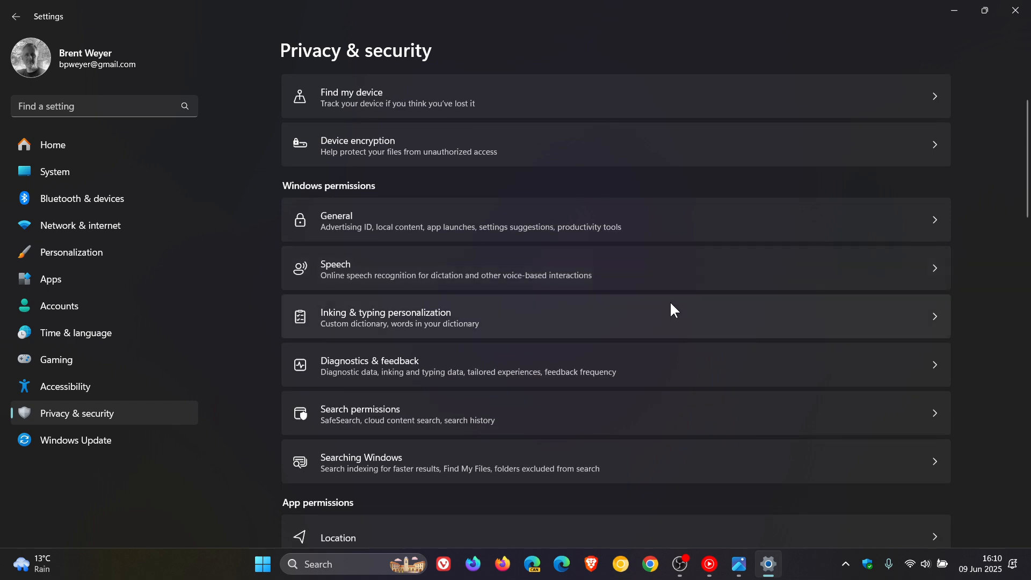
mouse_move(504, 425)
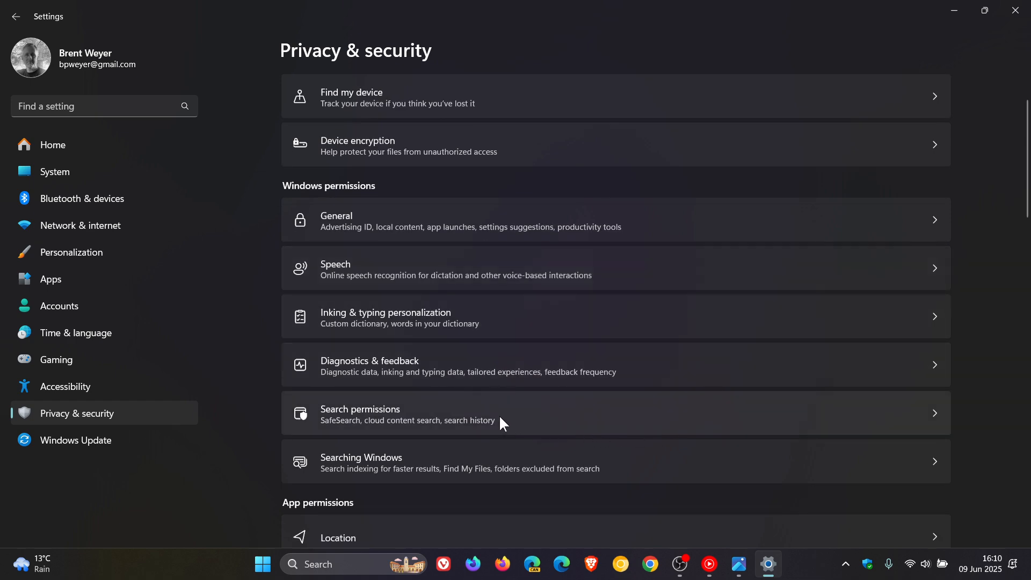
mouse_move(490, 417)
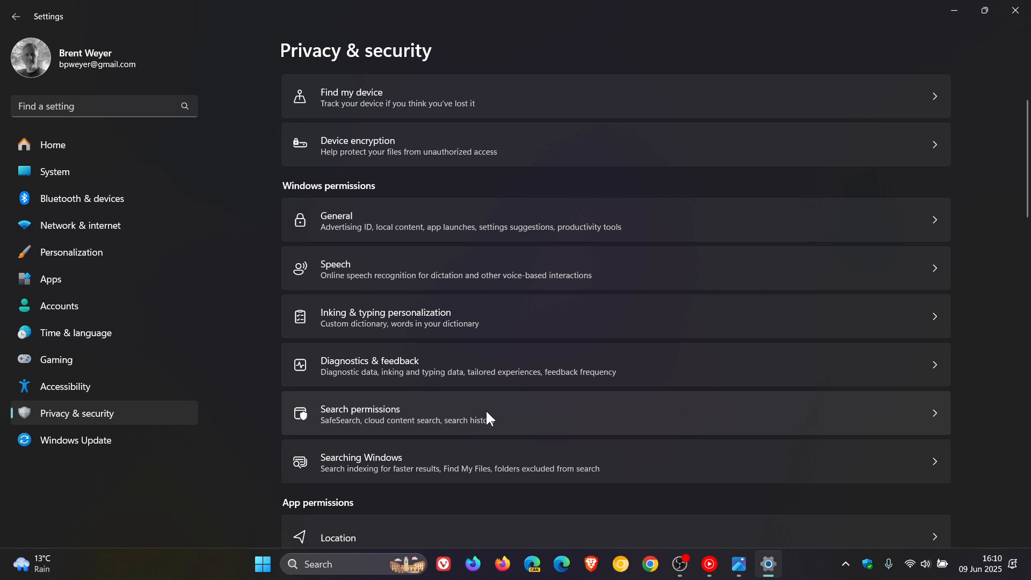
mouse_move(380, 441)
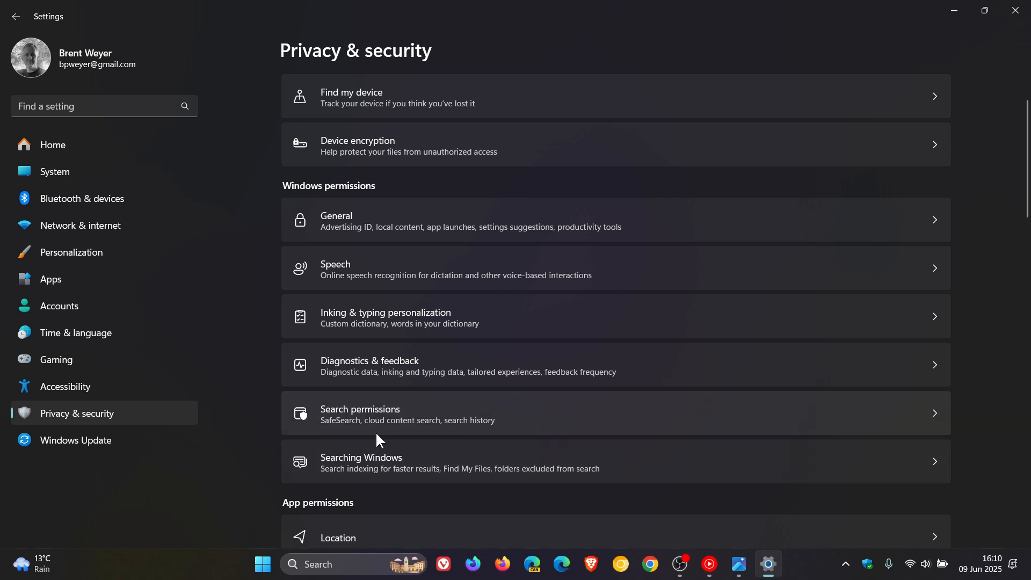
mouse_move(473, 438)
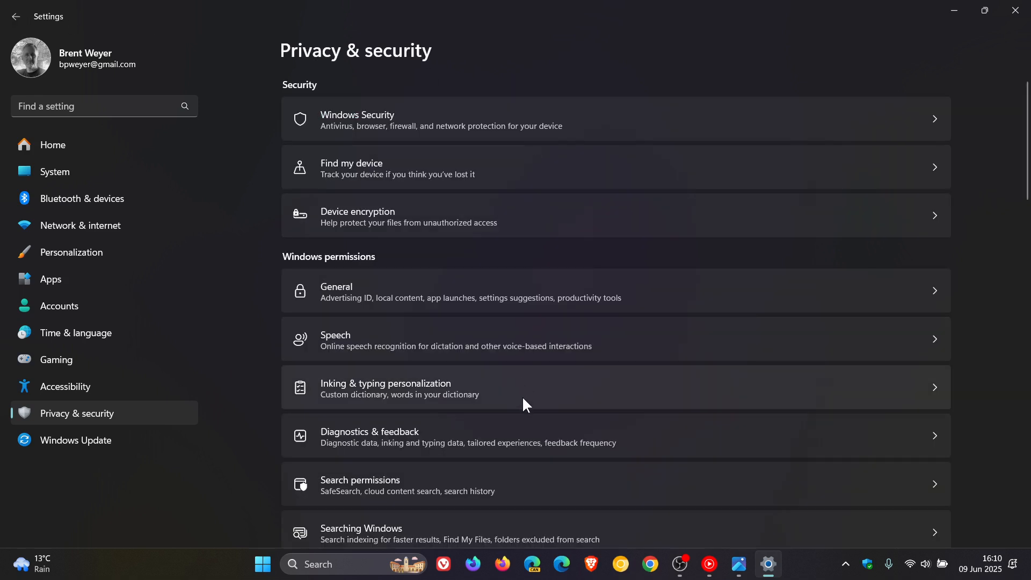
scroll(down, 3)
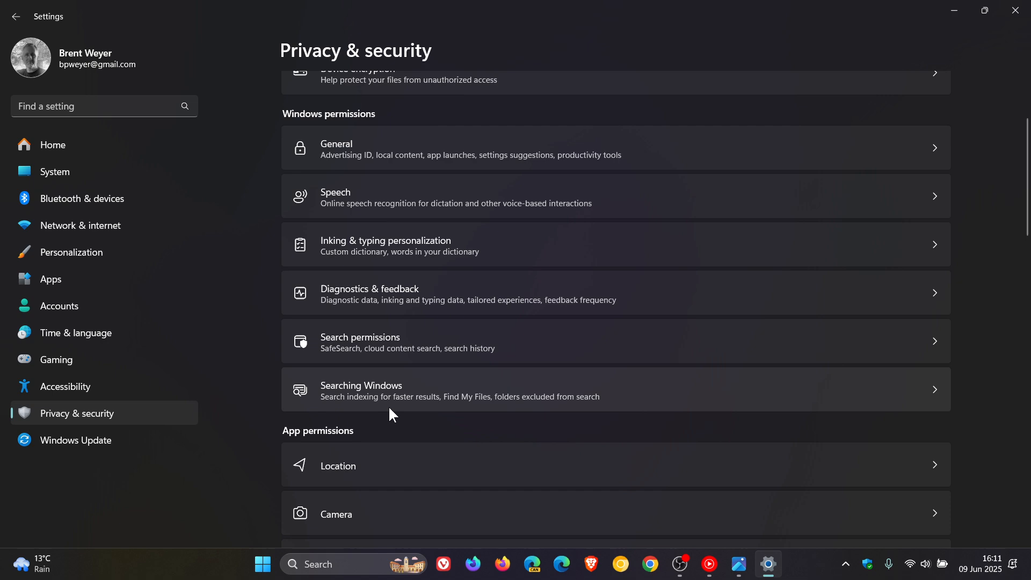
mouse_move(503, 414)
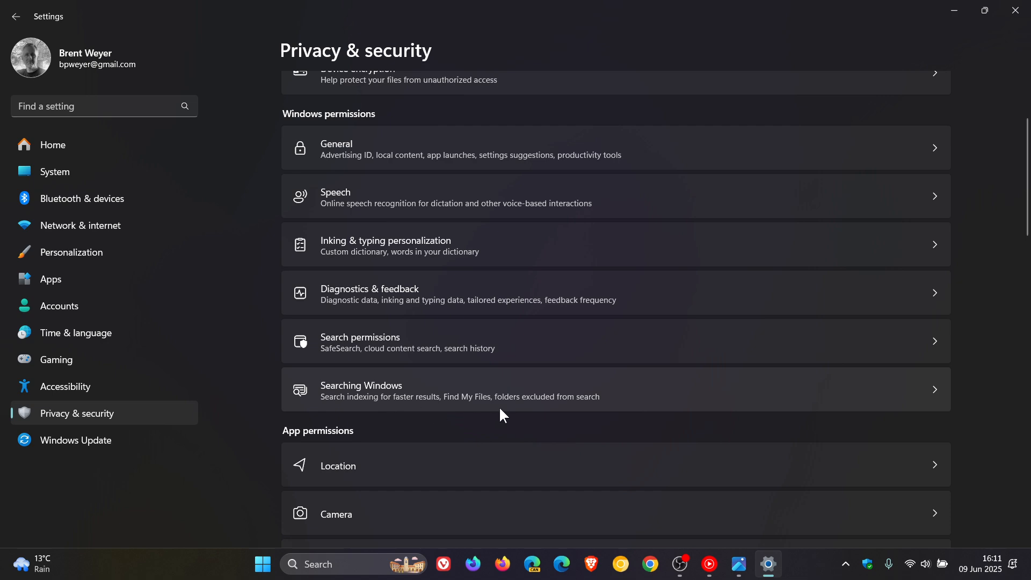
mouse_move(556, 403)
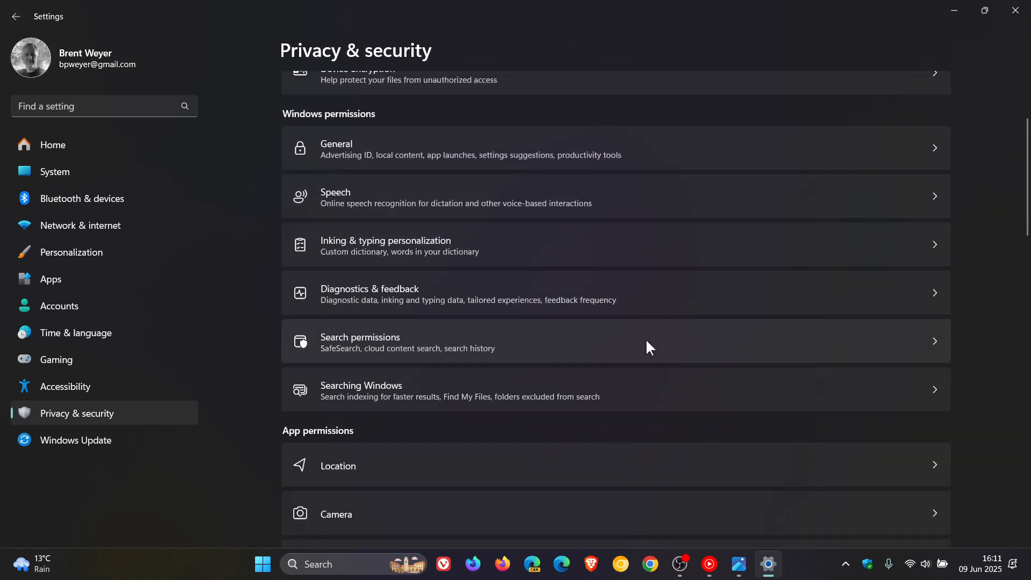
mouse_move(642, 324)
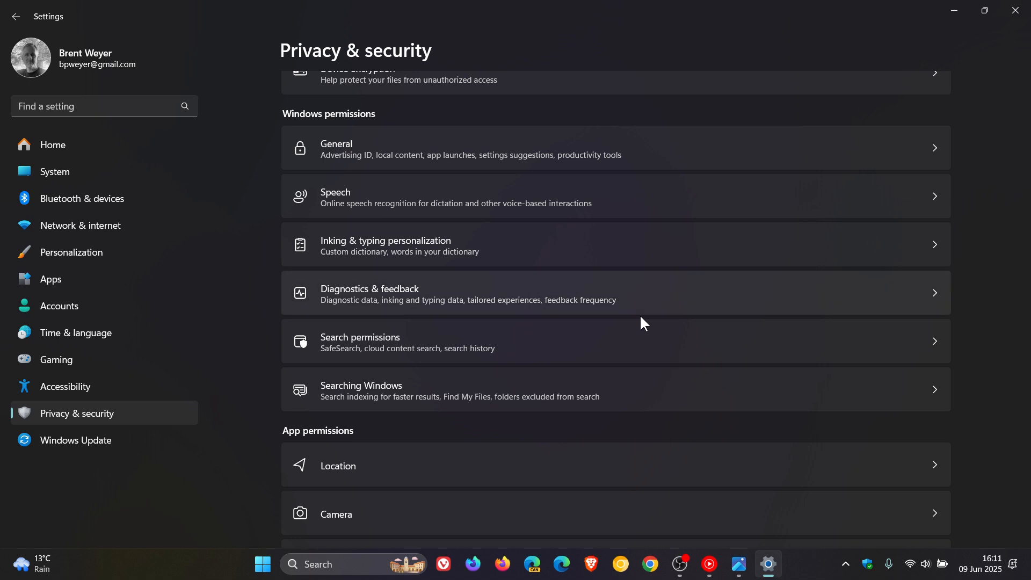
mouse_move(649, 403)
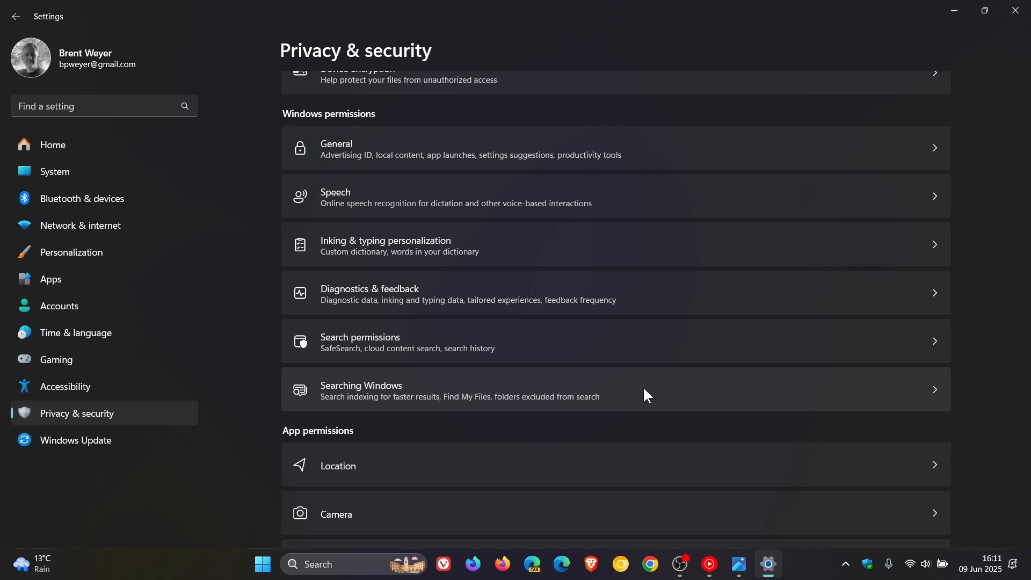
mouse_move(953, 11)
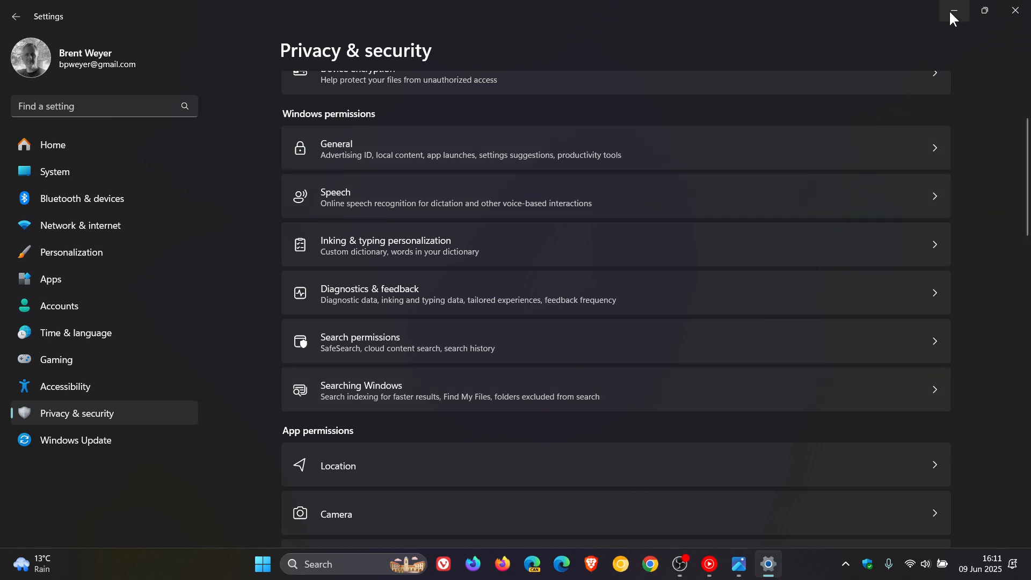
Minimize Settings and bring up the window with the merged Search page preview
click(953, 10)
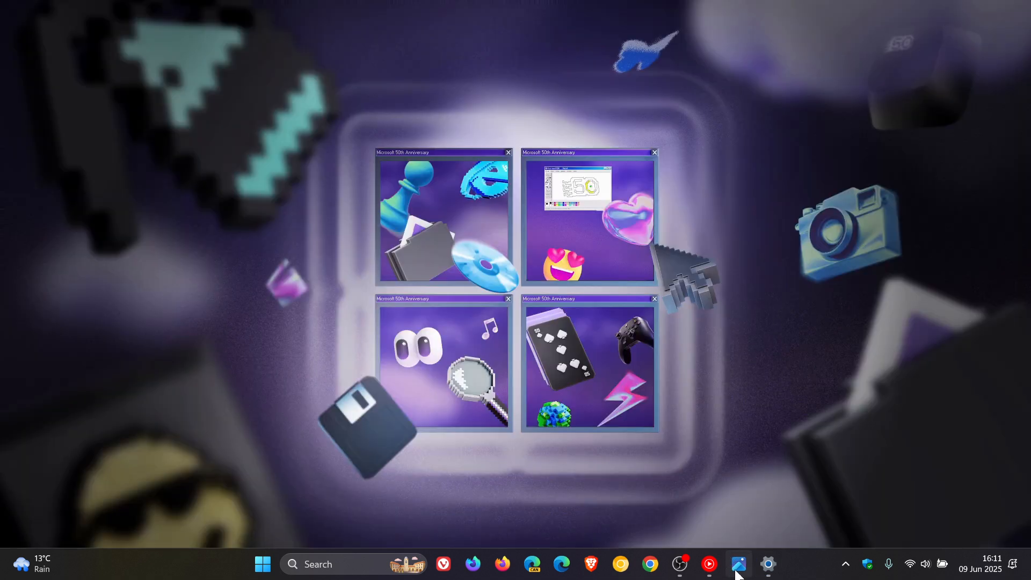
click(768, 563)
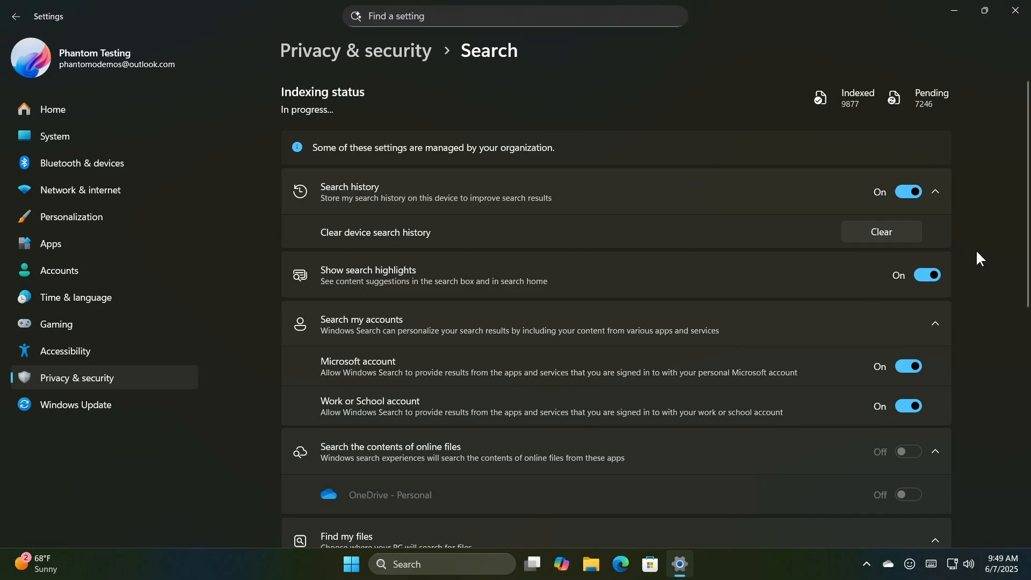
mouse_move(1005, 271)
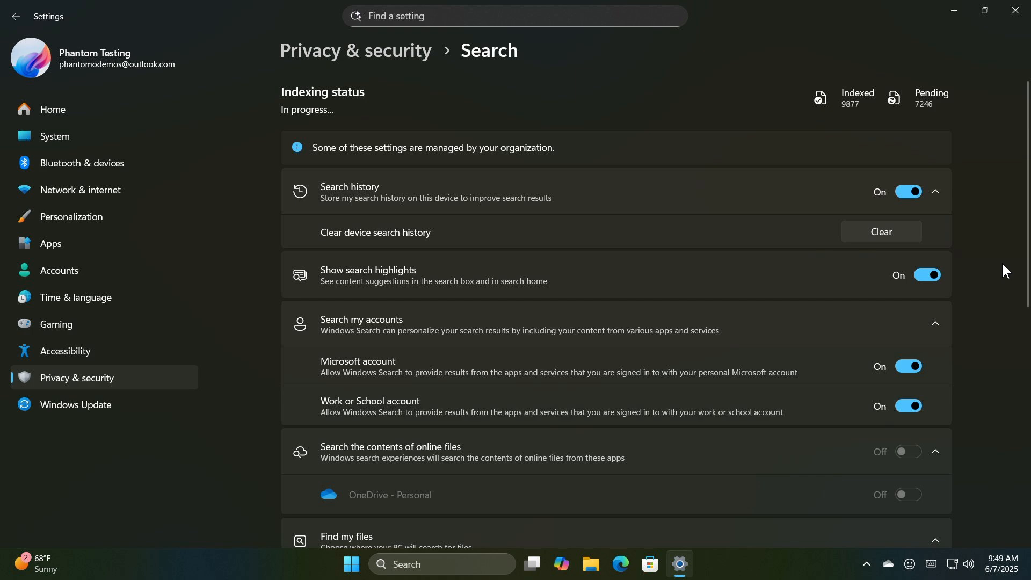
mouse_move(637, 84)
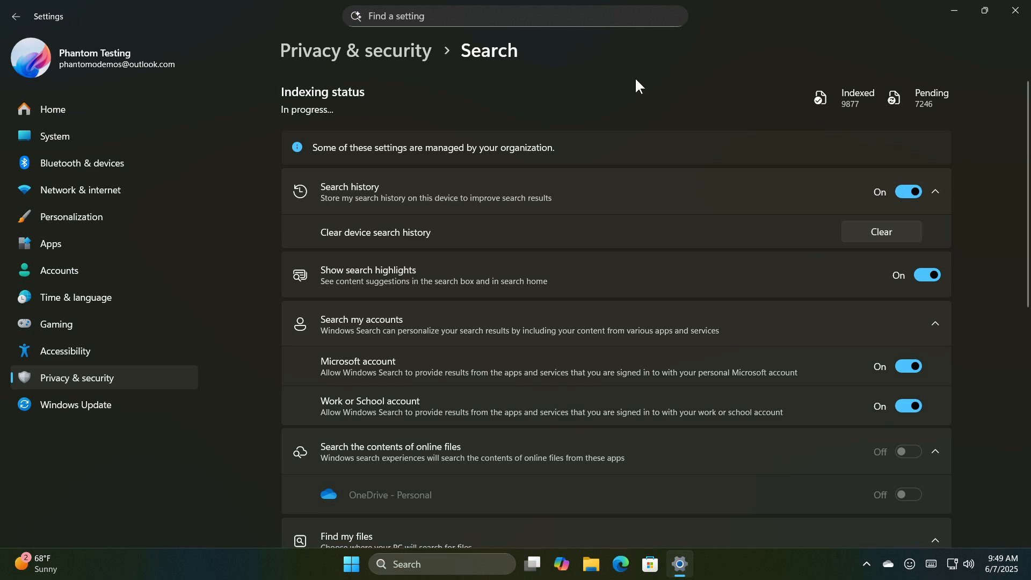
mouse_move(663, 101)
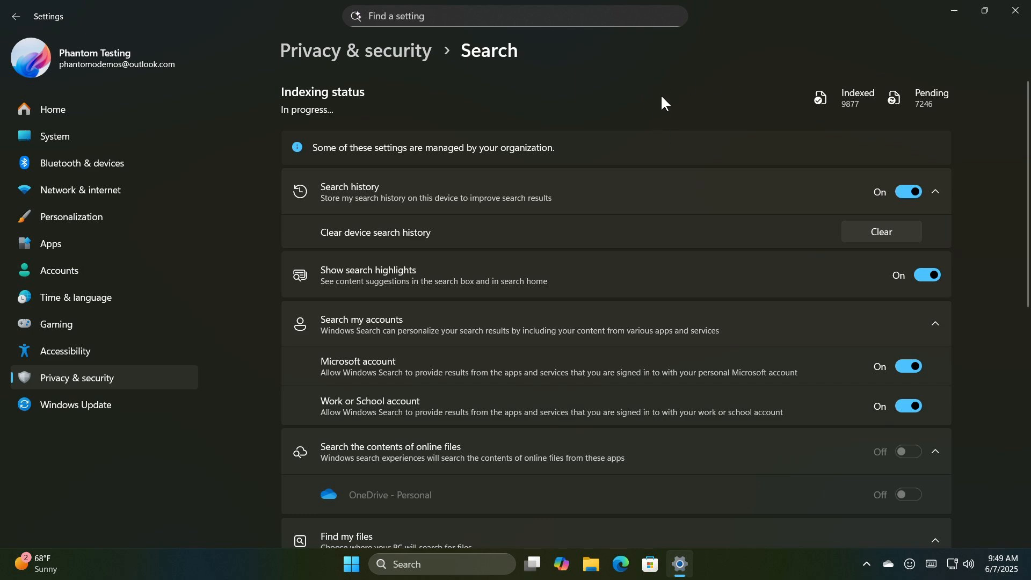
mouse_move(670, 103)
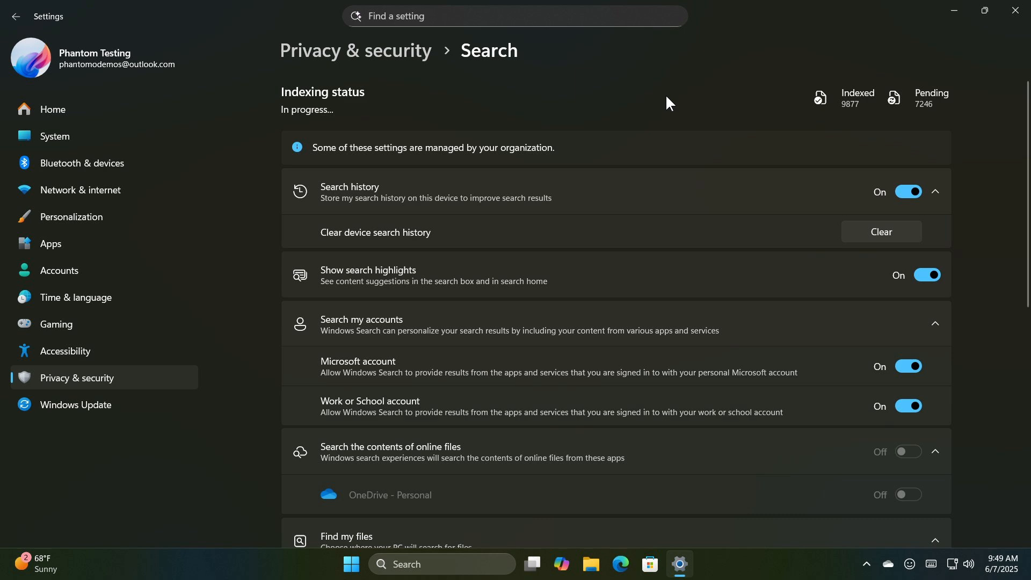
mouse_move(738, 270)
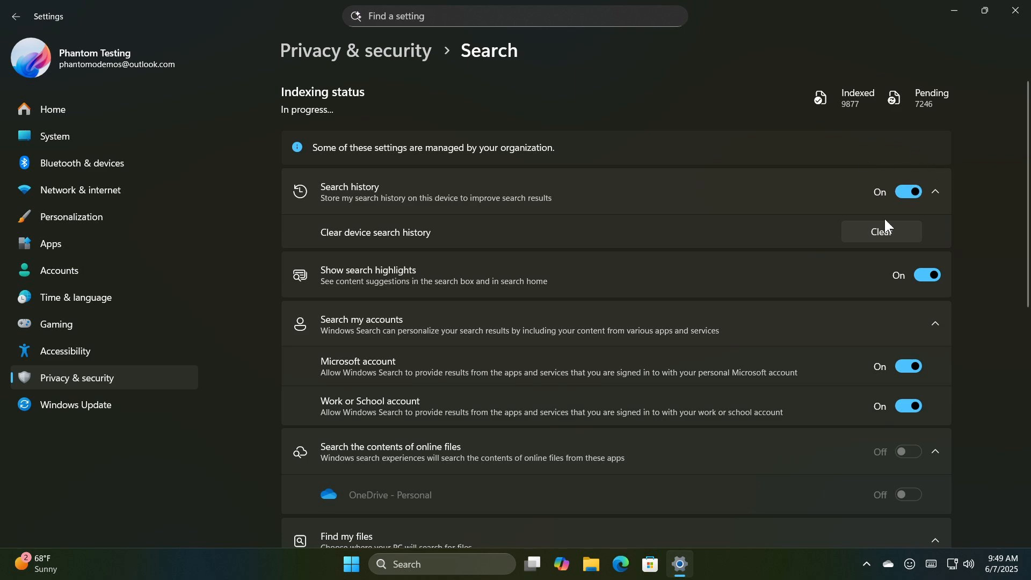
mouse_move(939, 264)
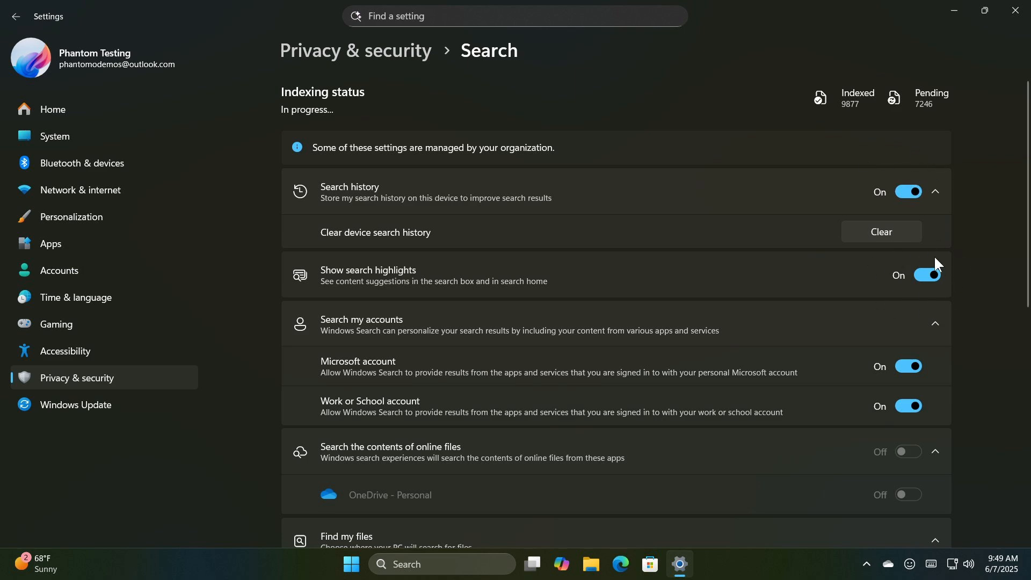
mouse_move(662, 114)
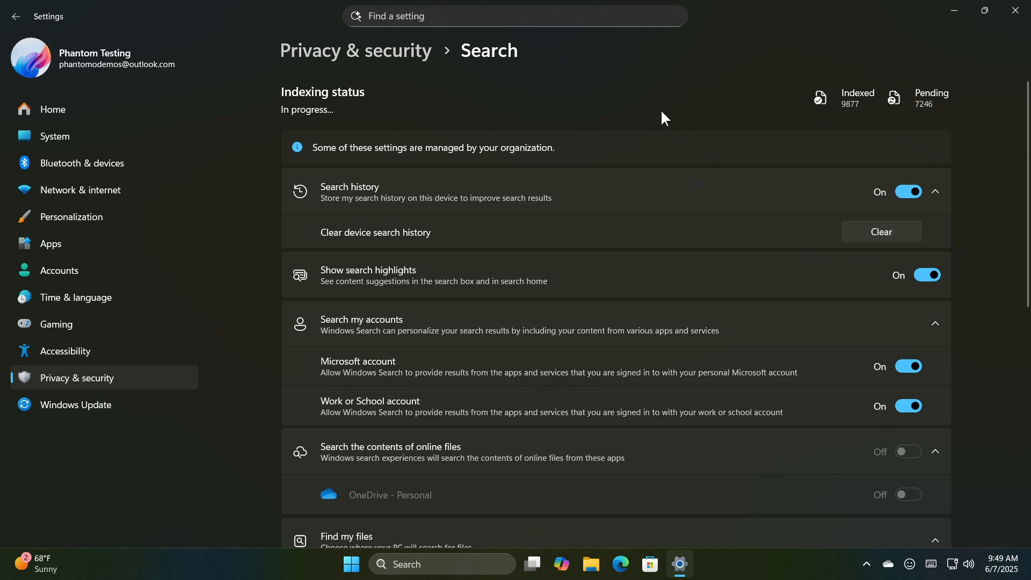
mouse_move(679, 122)
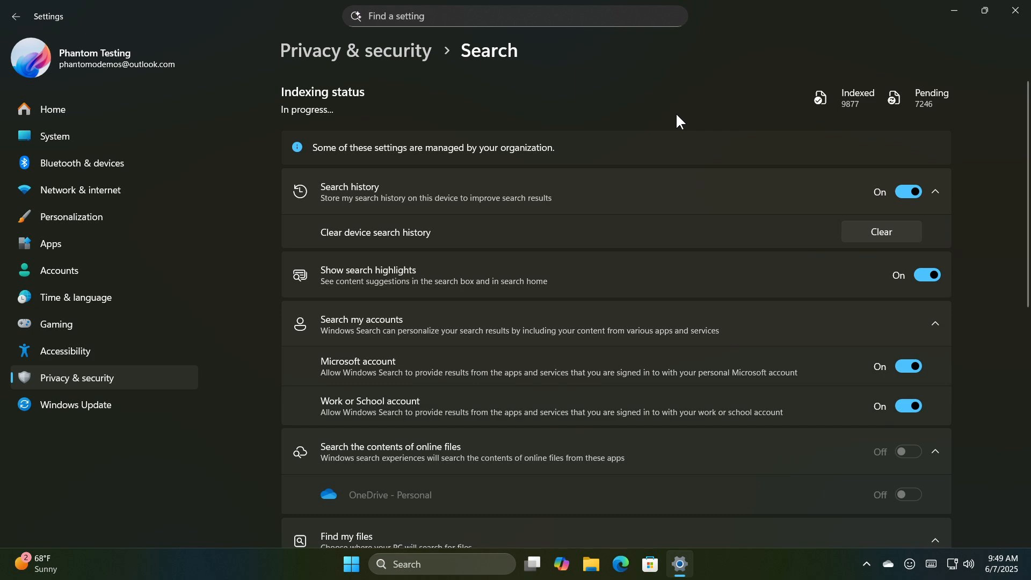
mouse_move(701, 87)
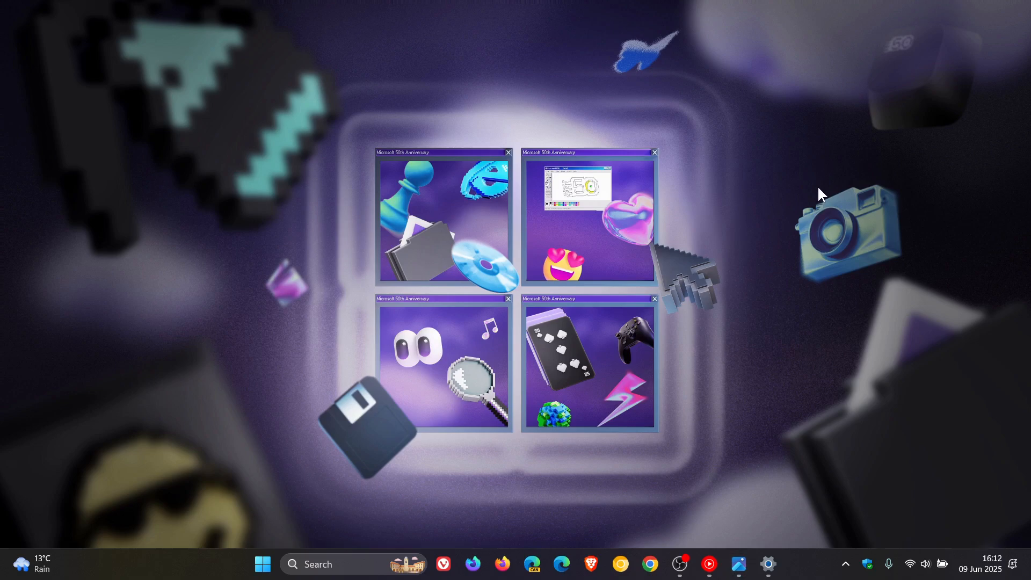
Restore Settings and browse Search permissions through SafeSearch, Cloud content search and History
click(768, 564)
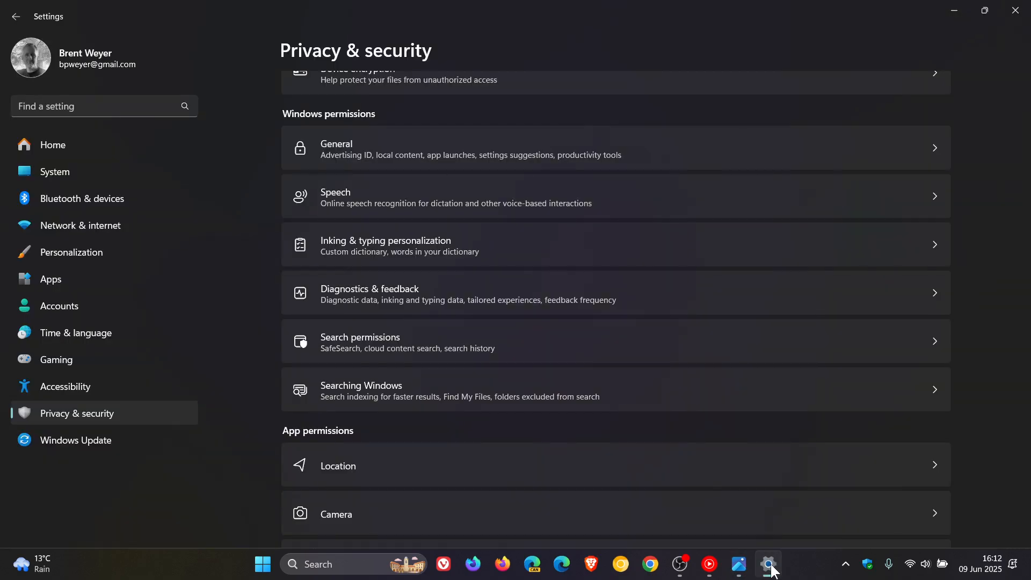
mouse_move(668, 323)
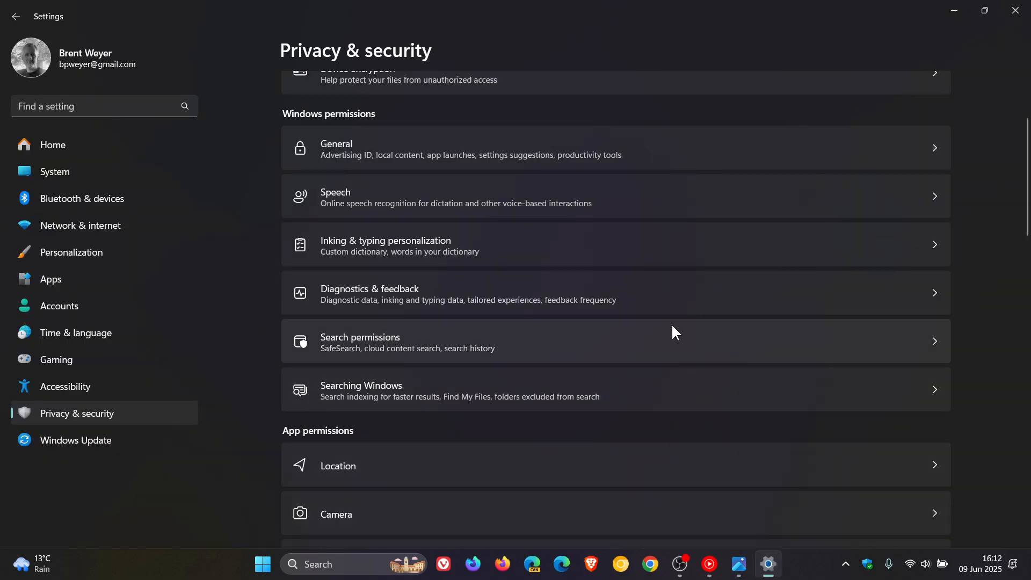
mouse_move(593, 367)
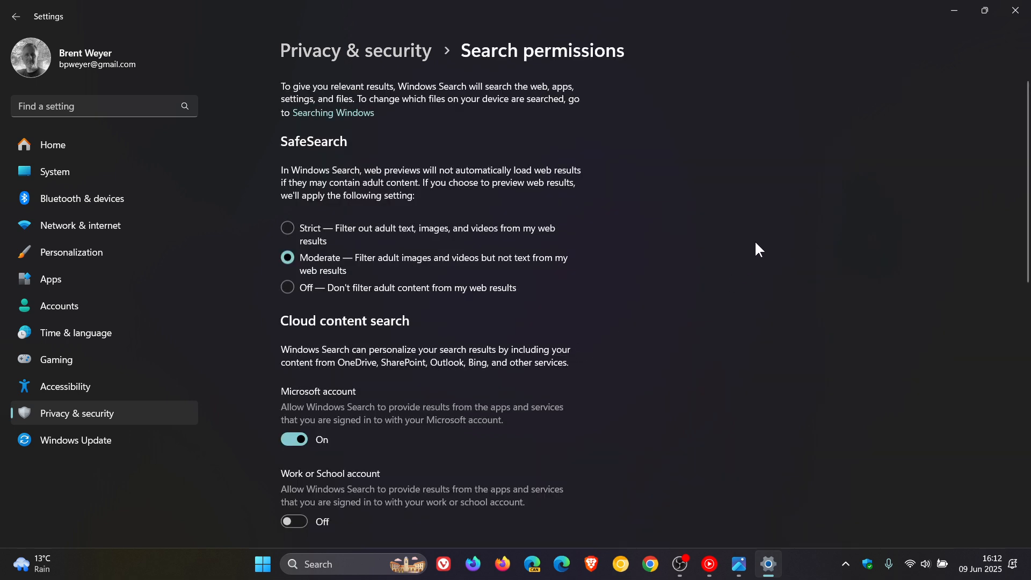
mouse_move(778, 174)
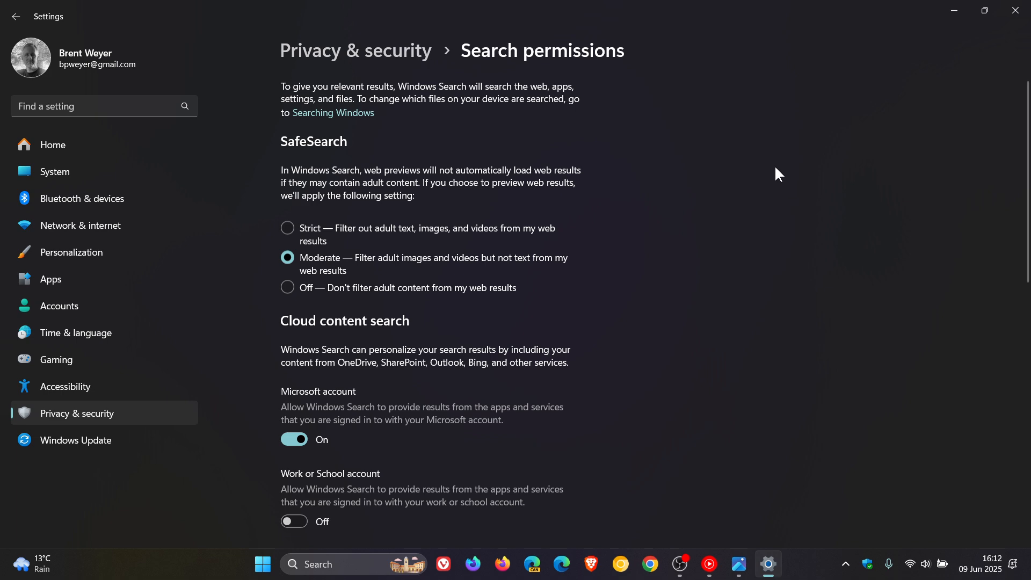
scroll(down, 3)
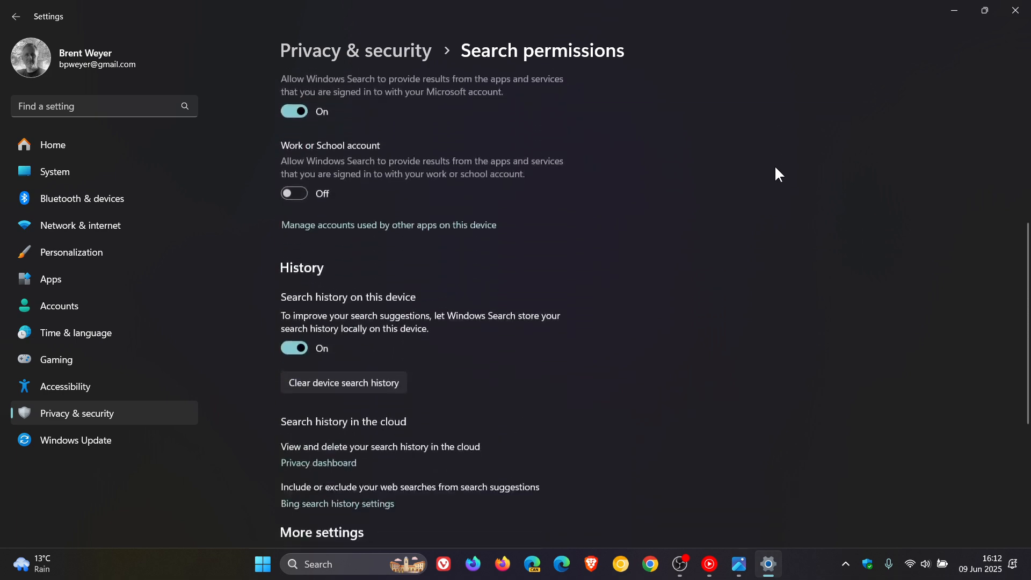
scroll(down, 3)
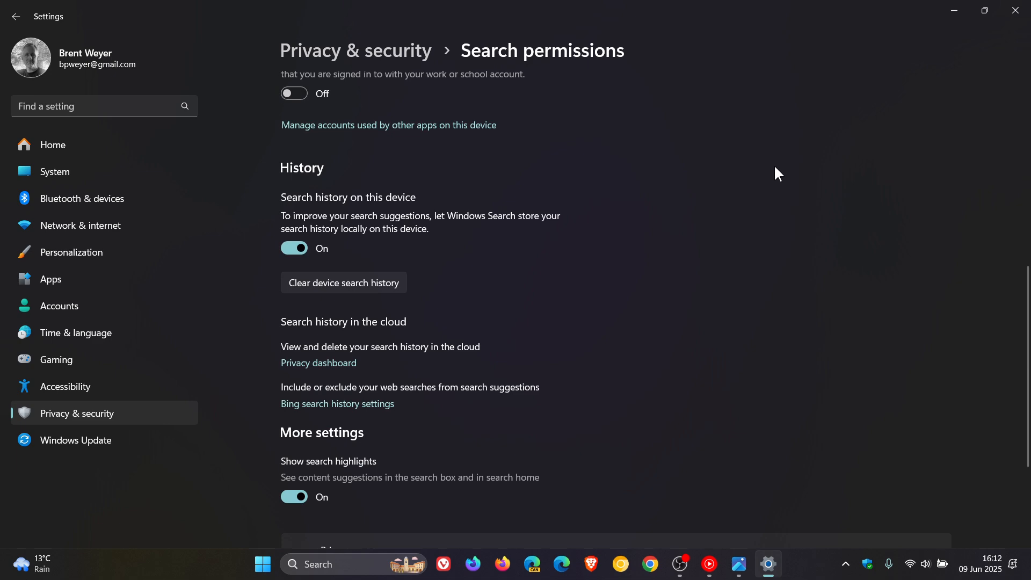
scroll(up, 3)
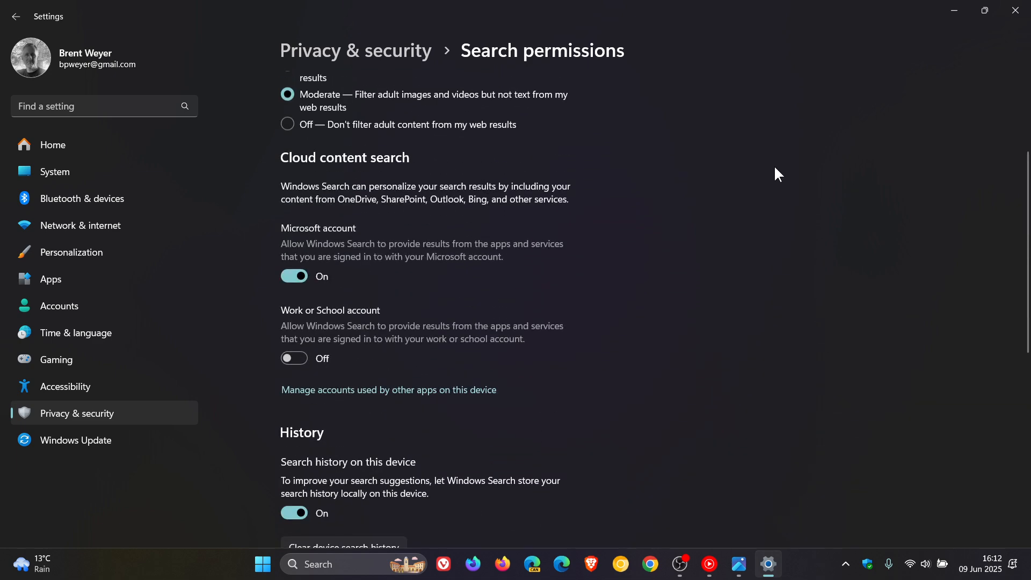
scroll(up, 3)
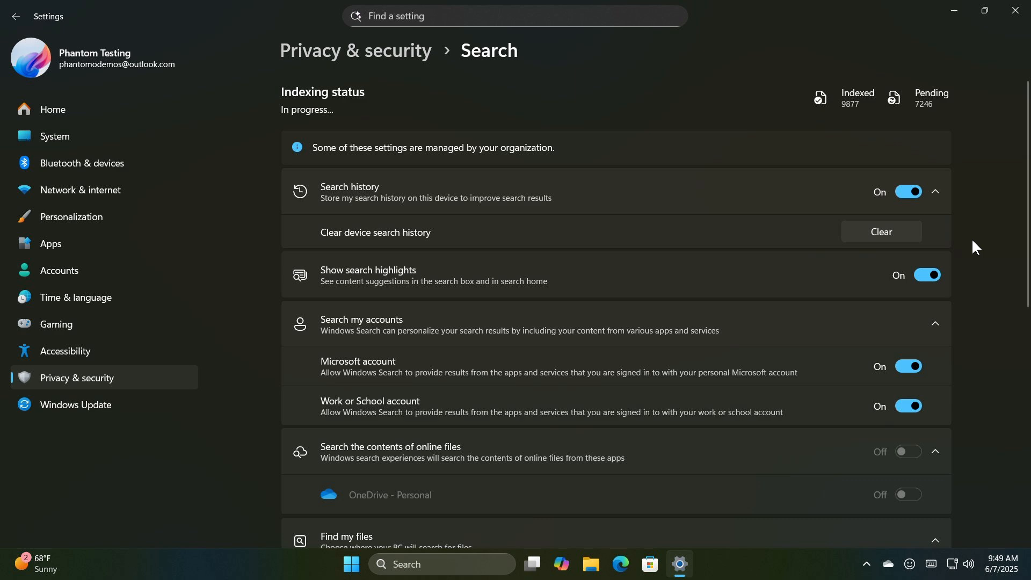
mouse_move(954, 11)
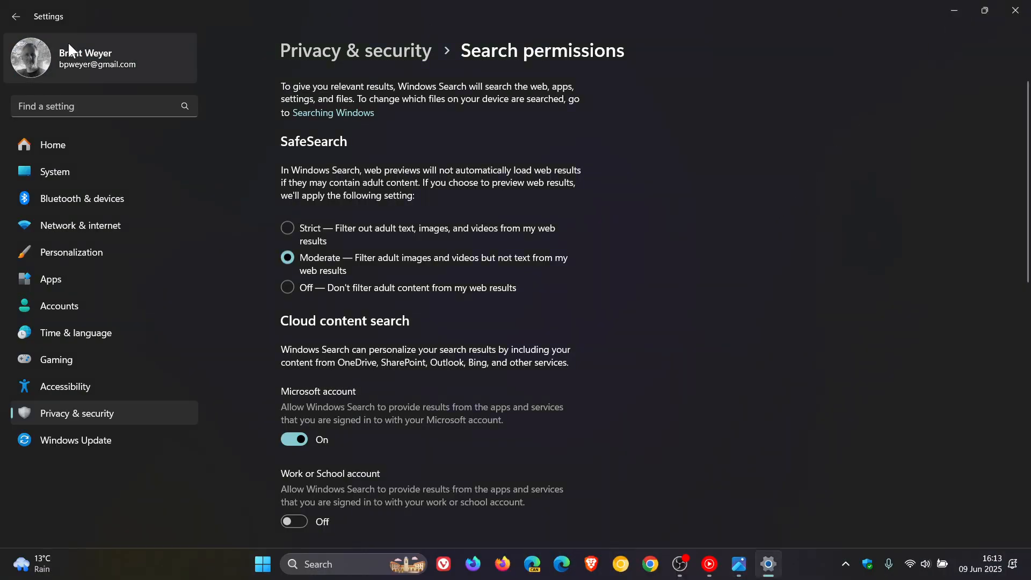
Return to Privacy & security and show the Searching Windows page with indexing and excluded folders
click(17, 18)
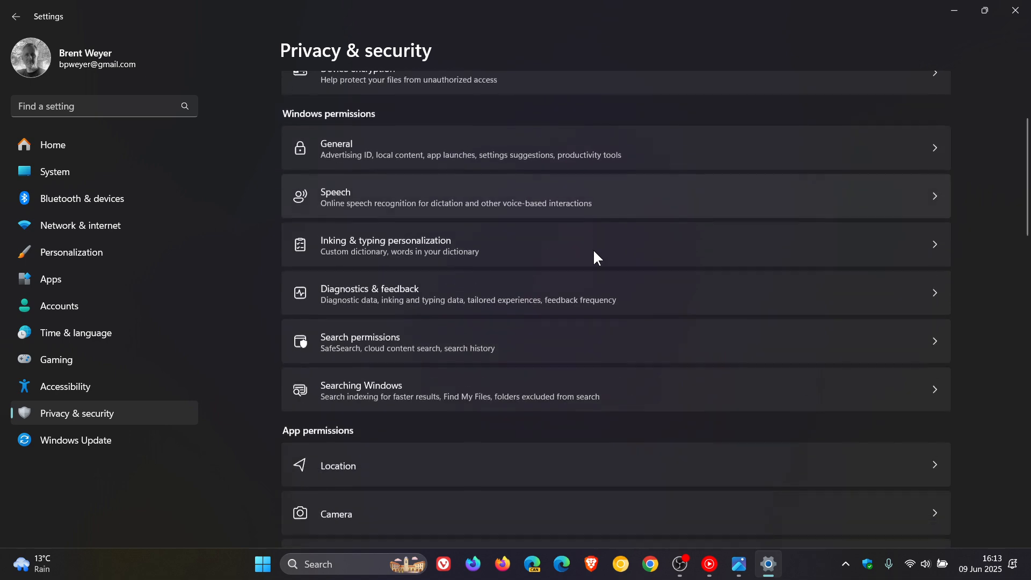
mouse_move(653, 352)
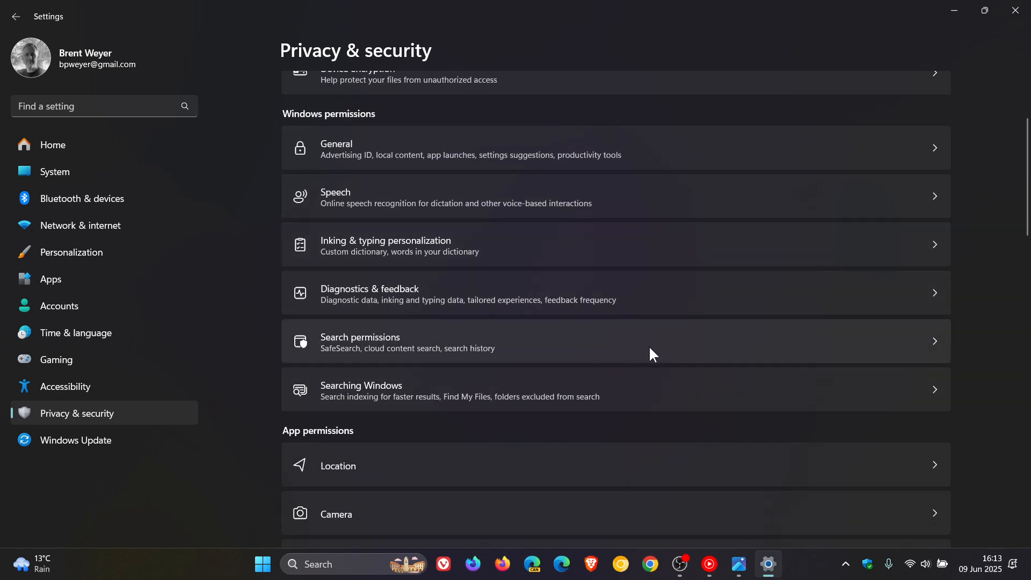
mouse_move(578, 355)
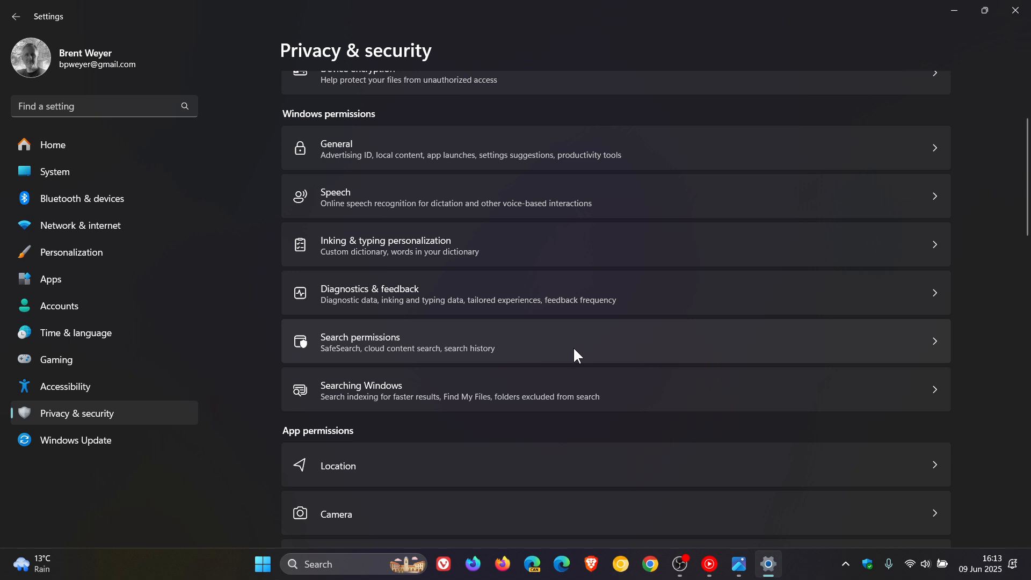
mouse_move(640, 402)
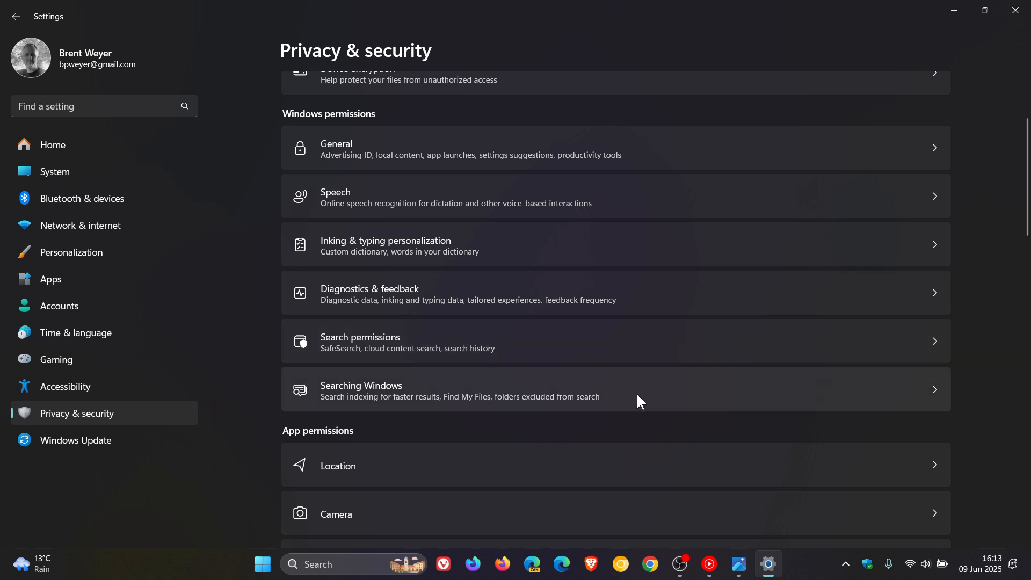
mouse_move(653, 343)
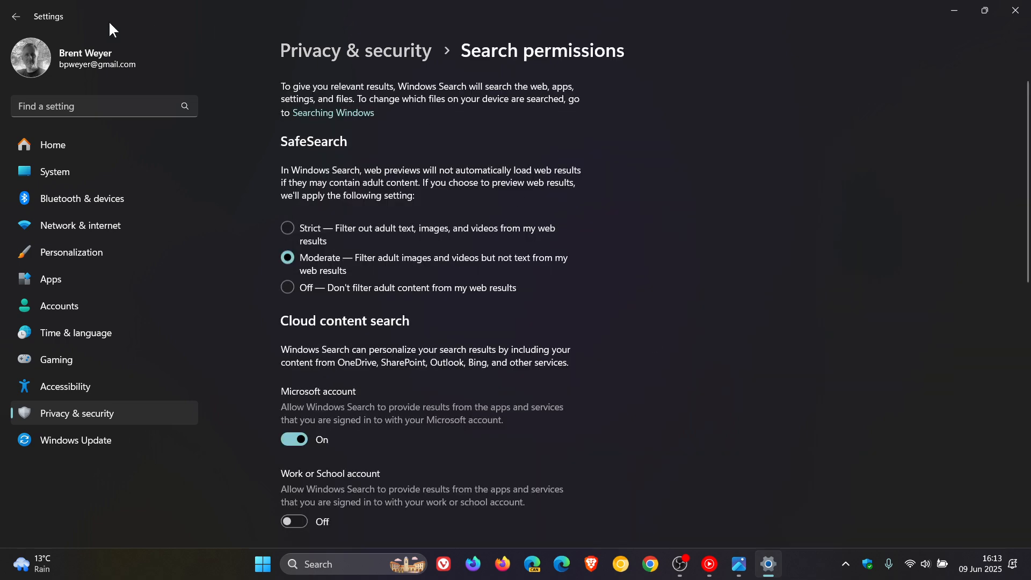
click(15, 16)
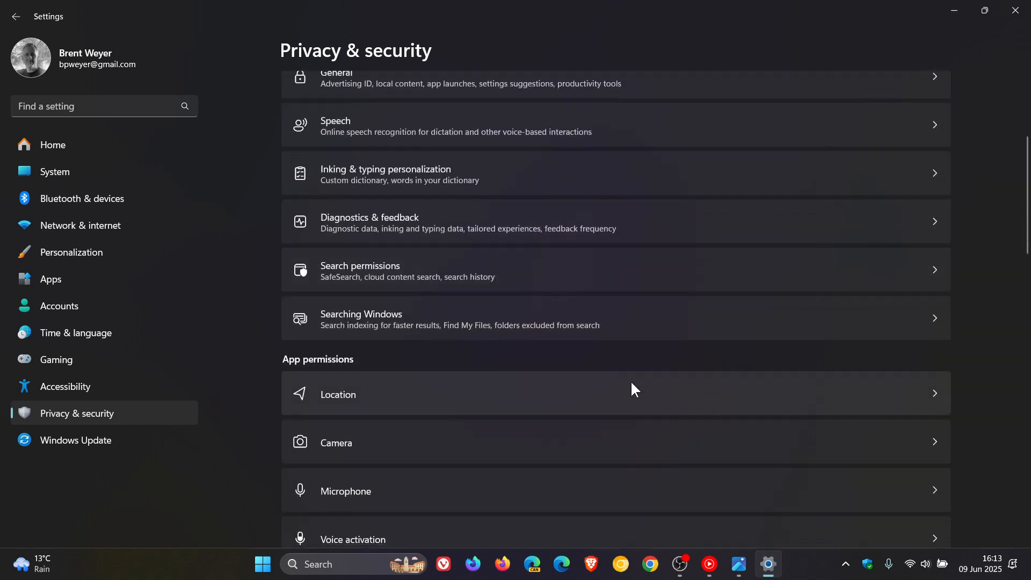
click(361, 318)
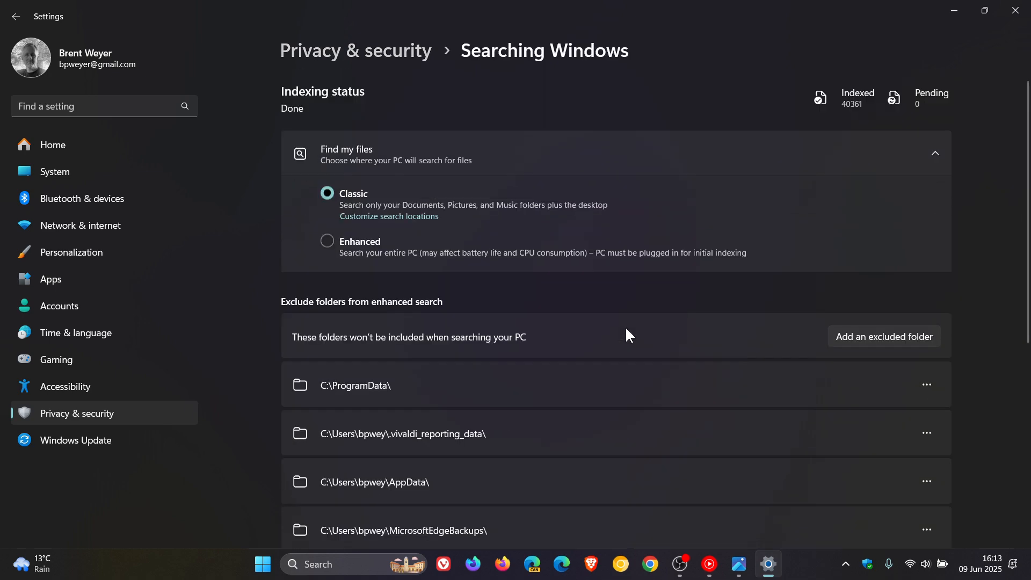
mouse_move(768, 236)
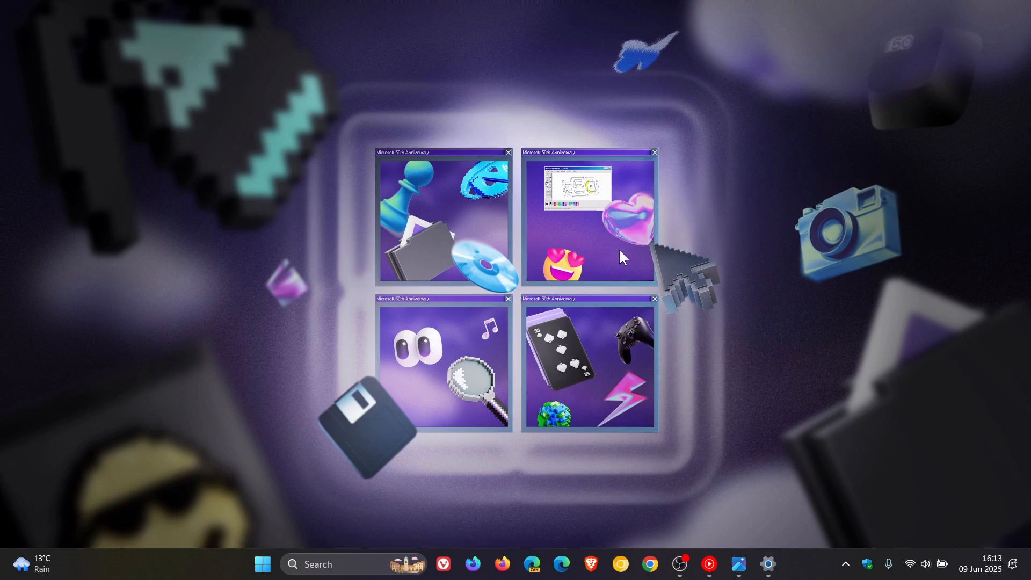
mouse_move(675, 212)
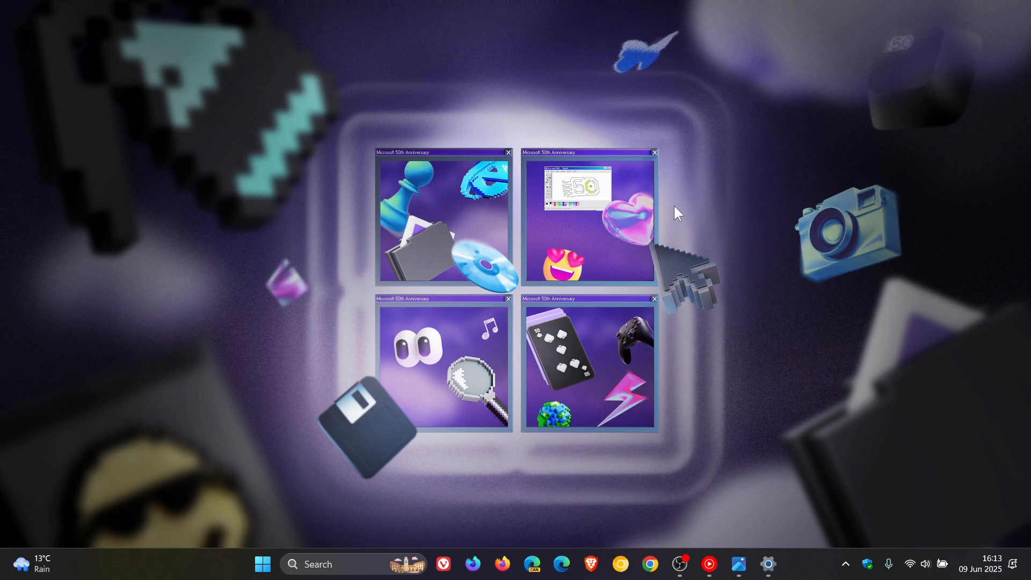